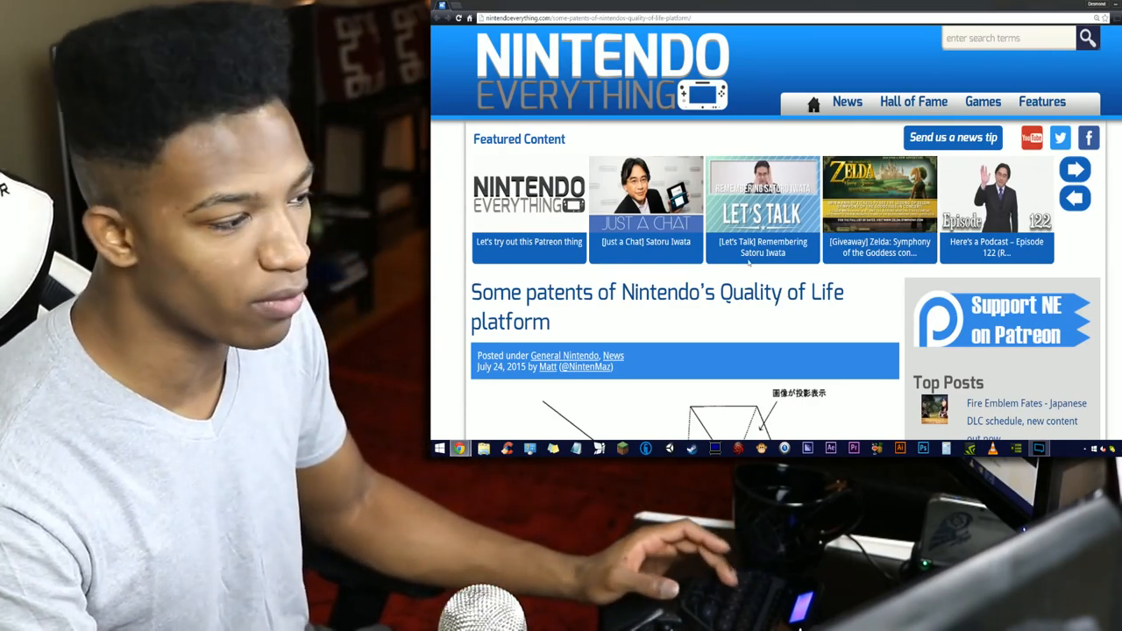
scroll(down, 3)
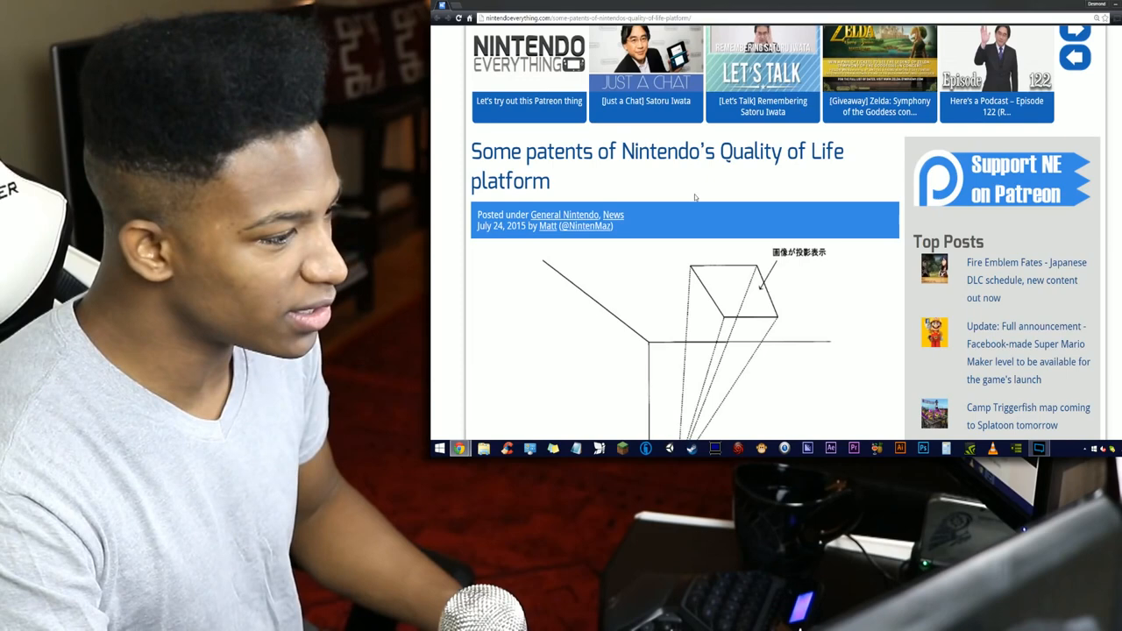
scroll(down, 3)
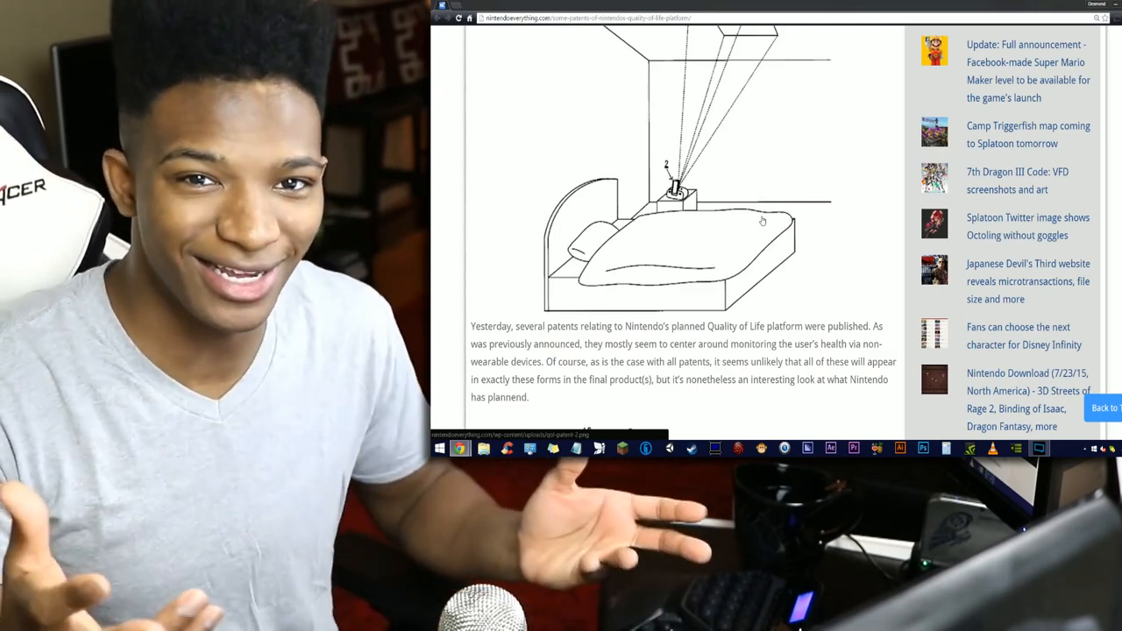
scroll(down, 3)
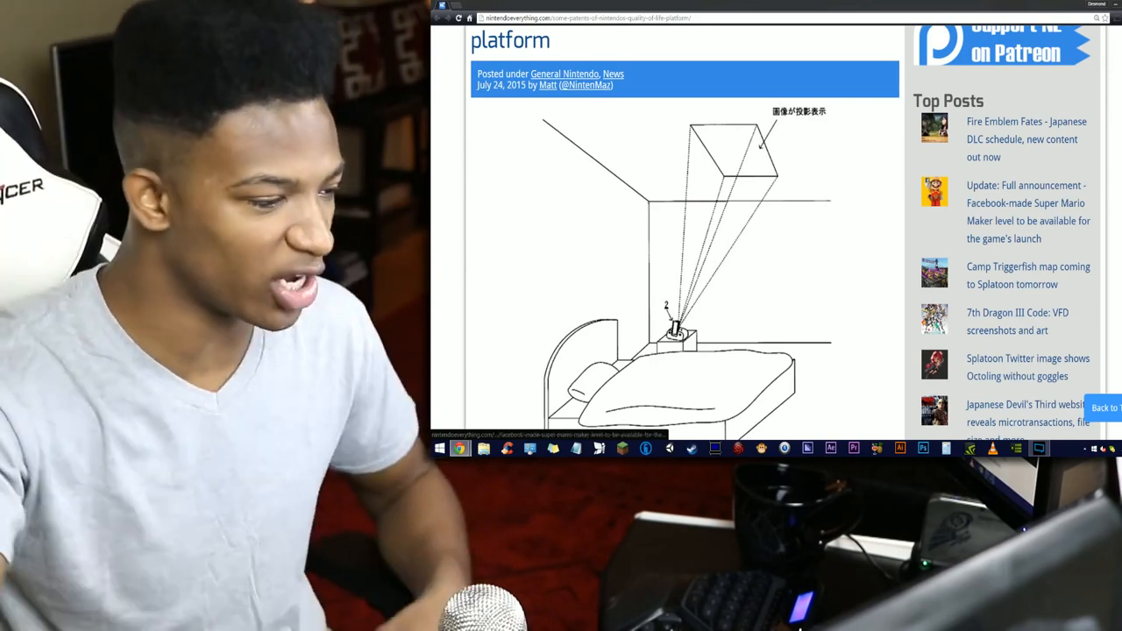
scroll(down, 3)
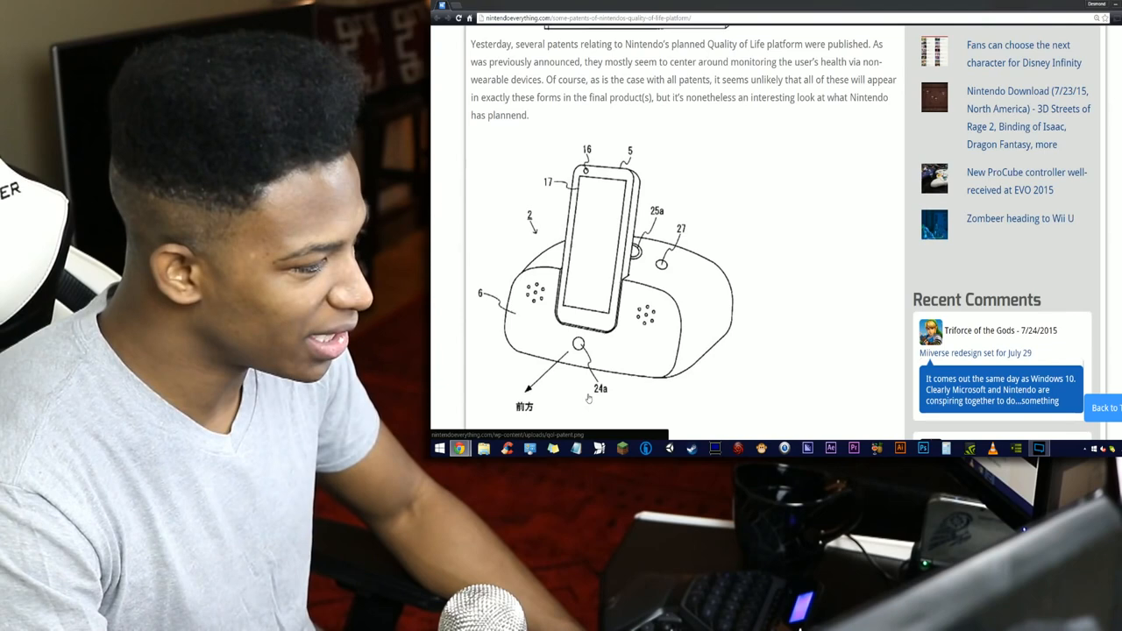
scroll(down, 3)
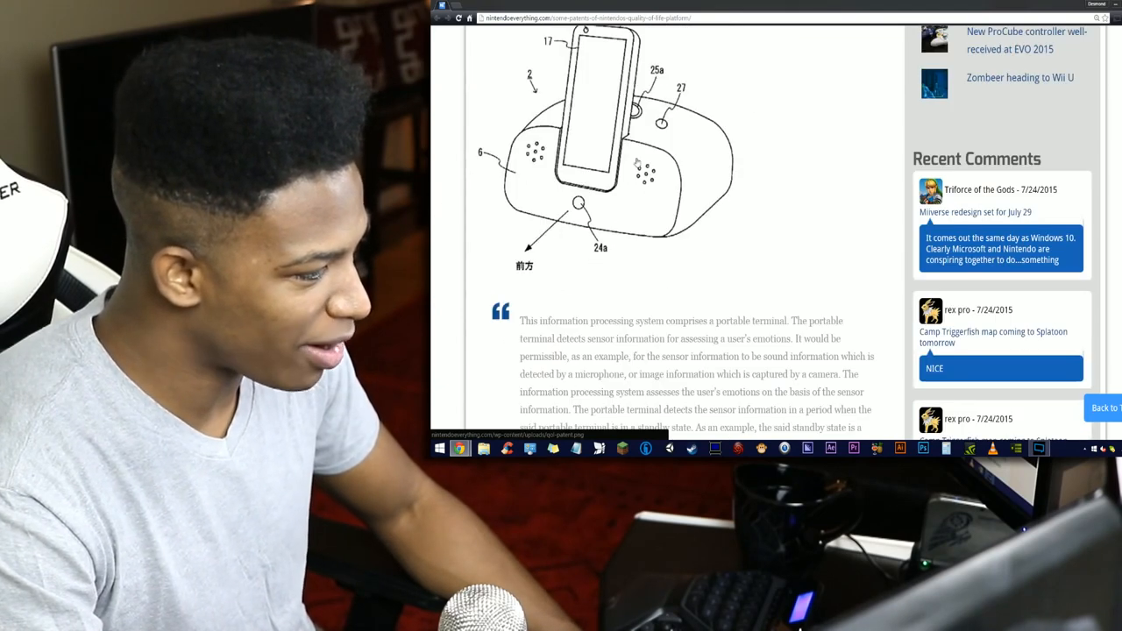
mouse_move(675, 146)
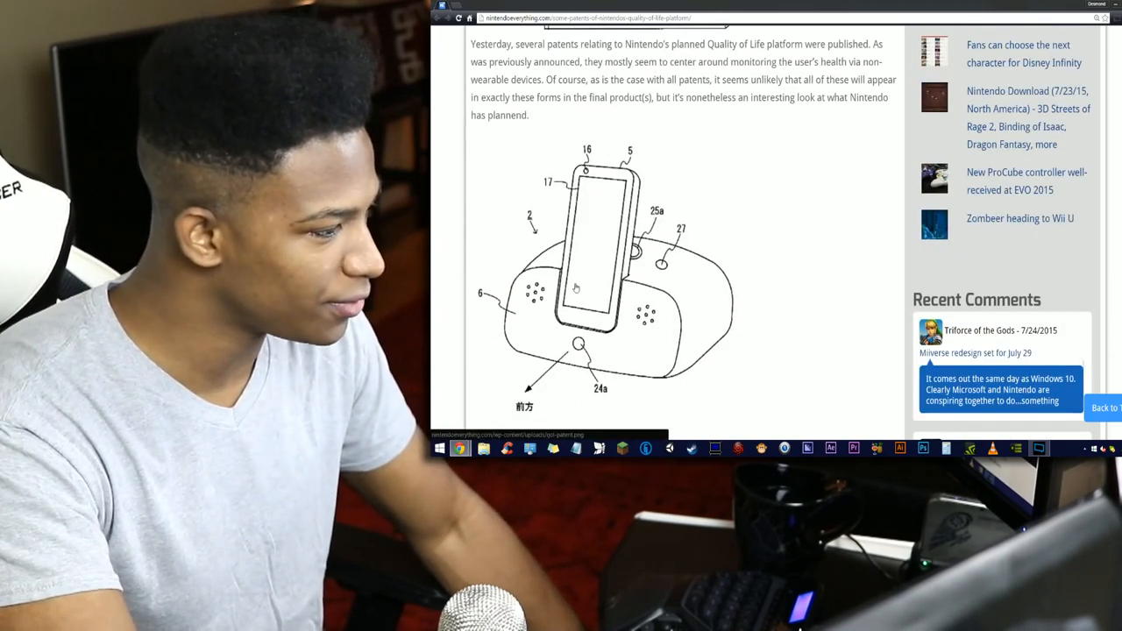
scroll(down, 3)
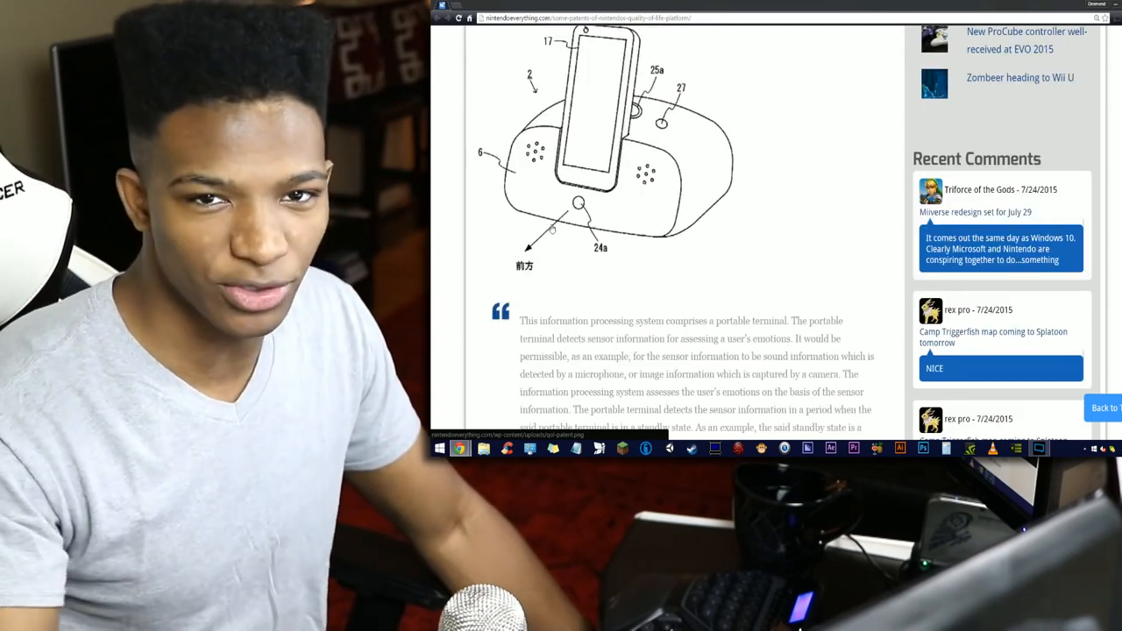
scroll(down, 3)
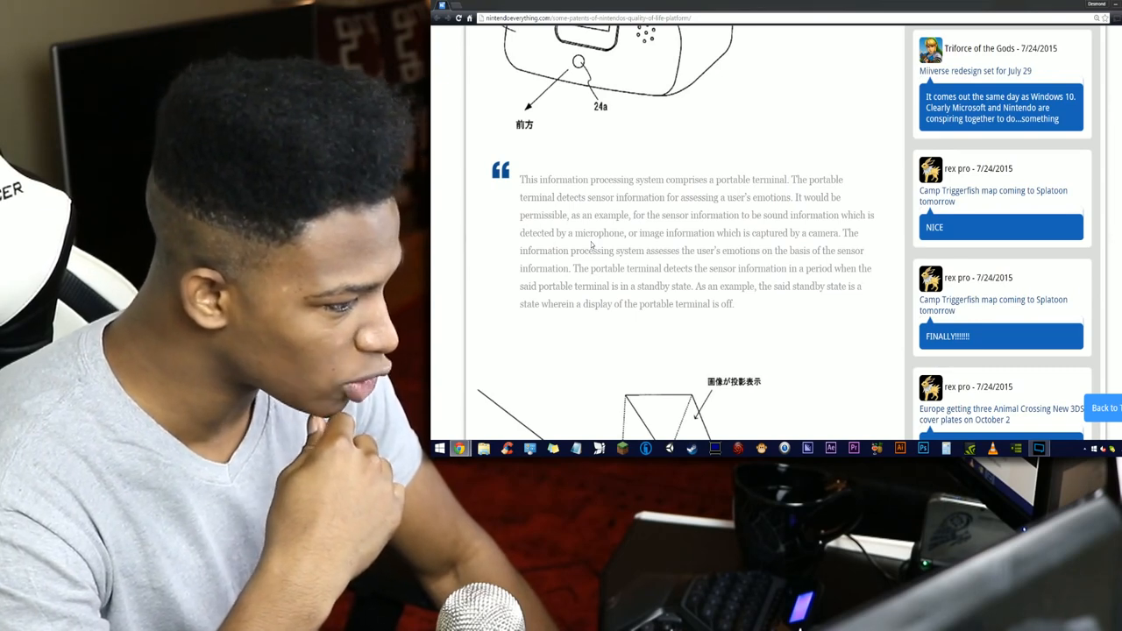
scroll(down, 3)
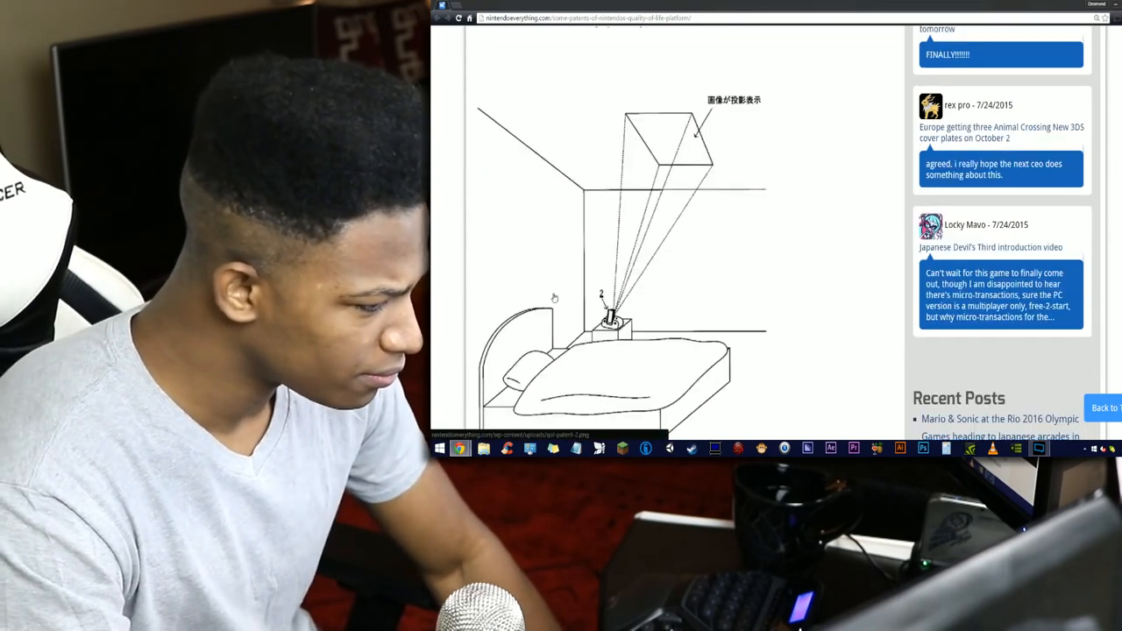
scroll(down, 3)
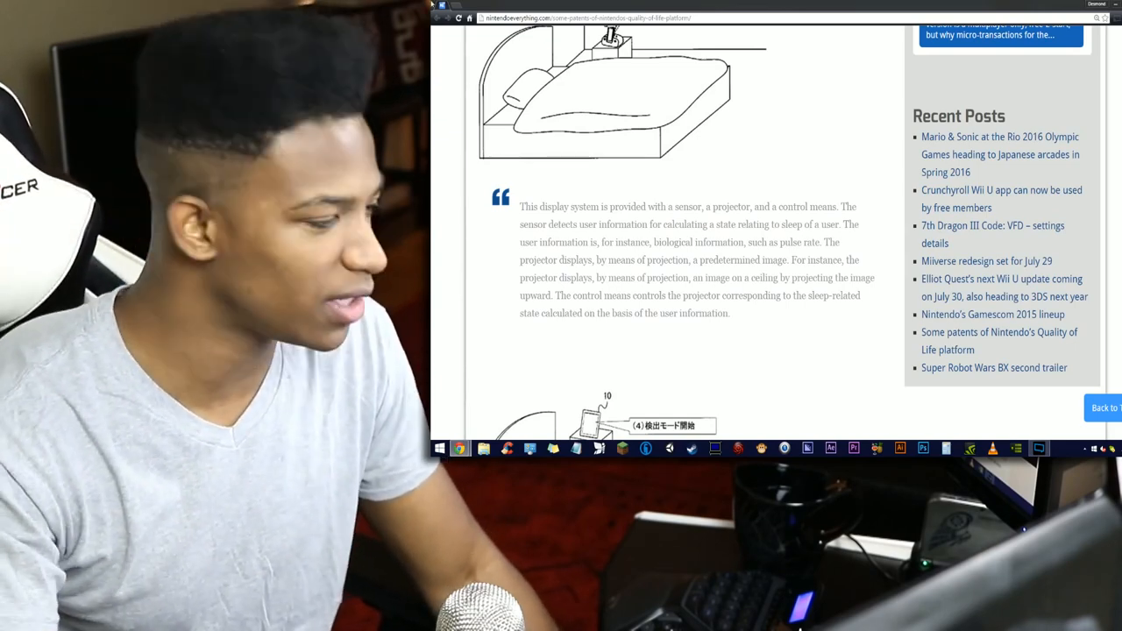
scroll(down, 3)
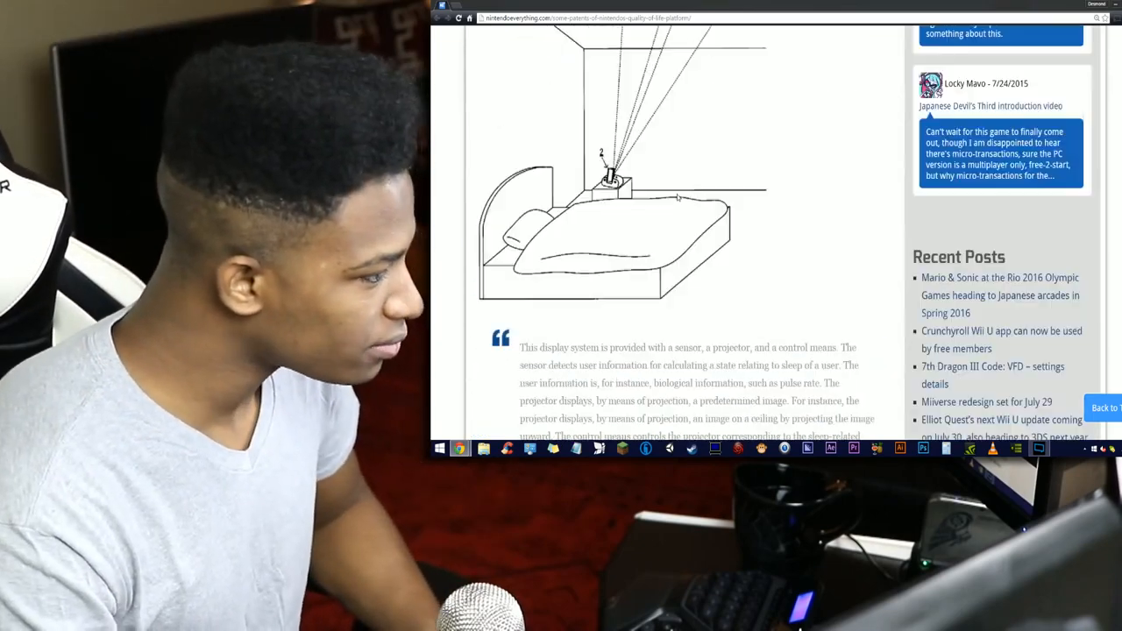
scroll(down, 3)
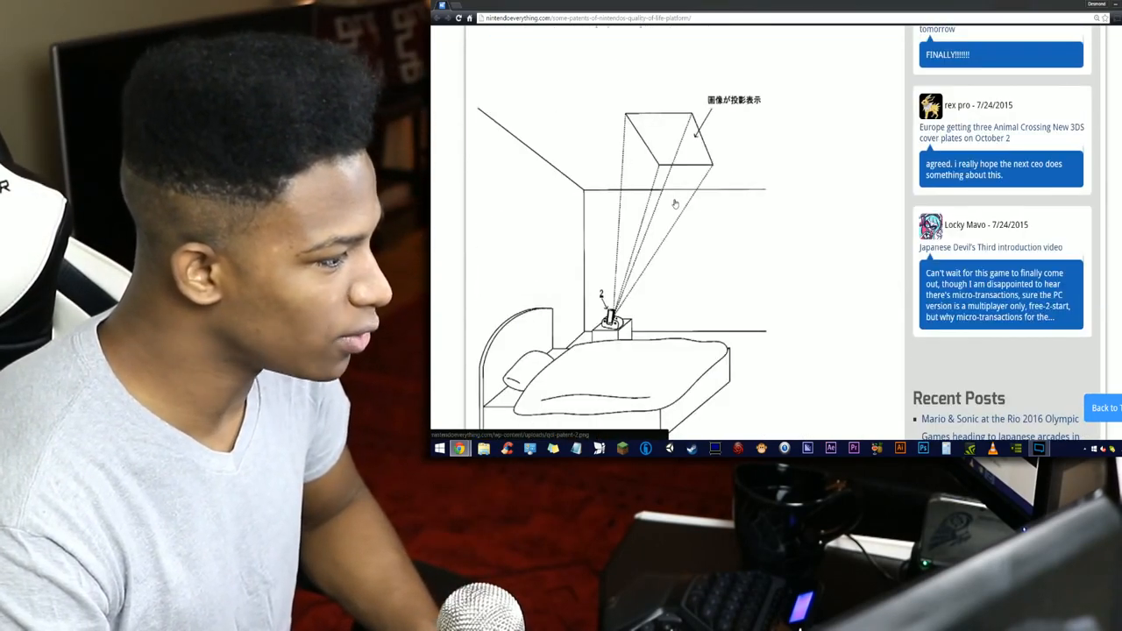